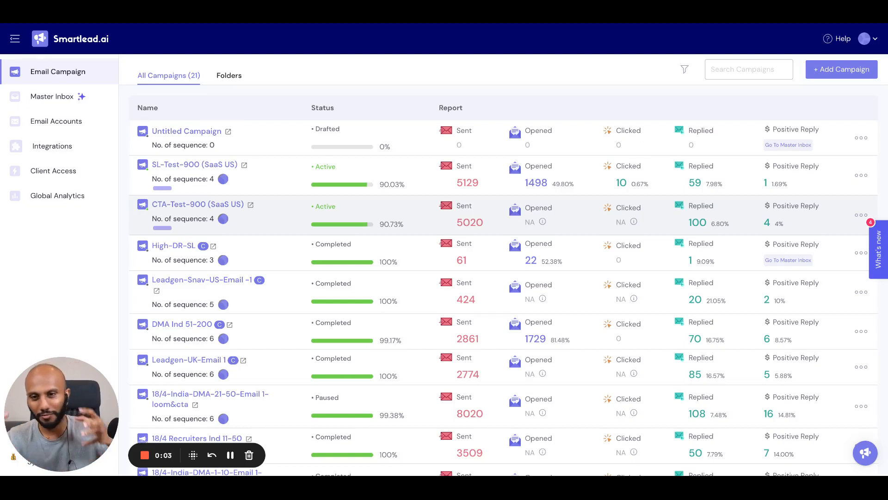
mouse_move(430, 86)
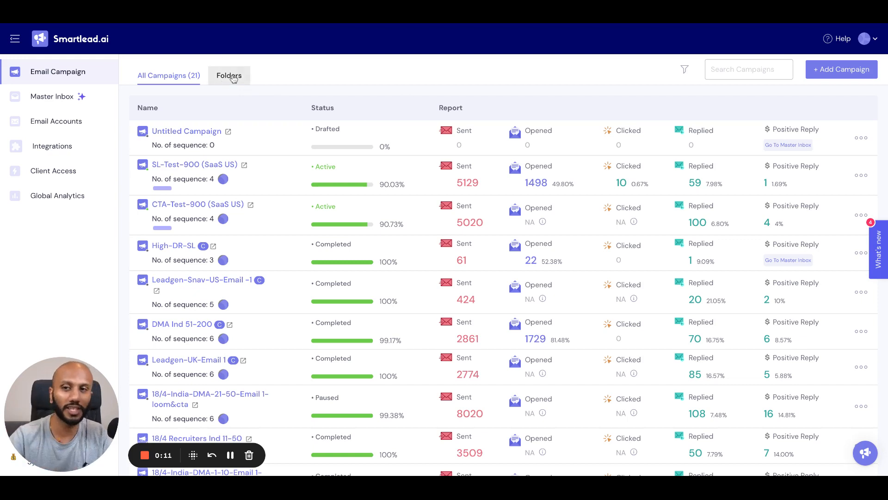
Create and save a new folder named 'Smartlead Outbound' from the Folders tab.
left_click(229, 75)
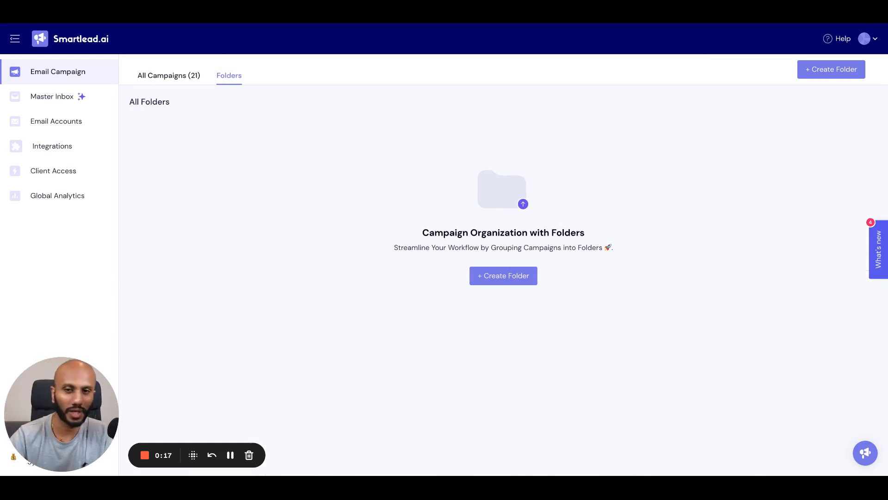
mouse_move(547, 336)
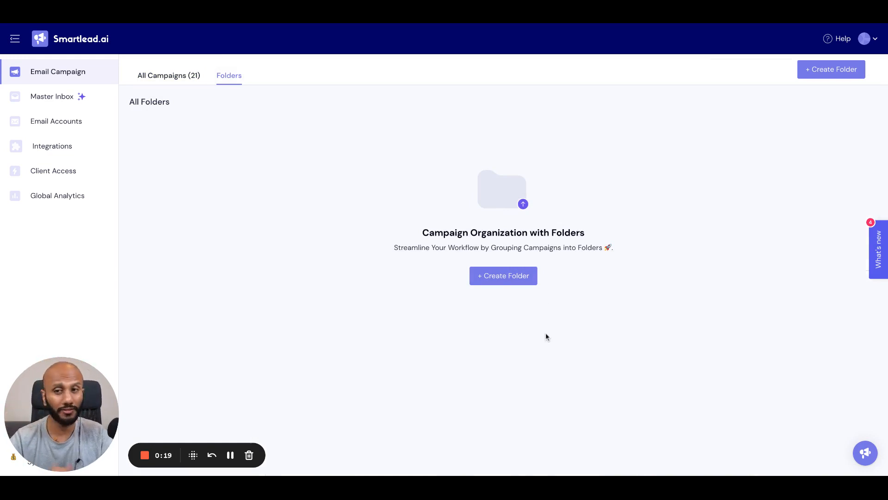
left_click(502, 276)
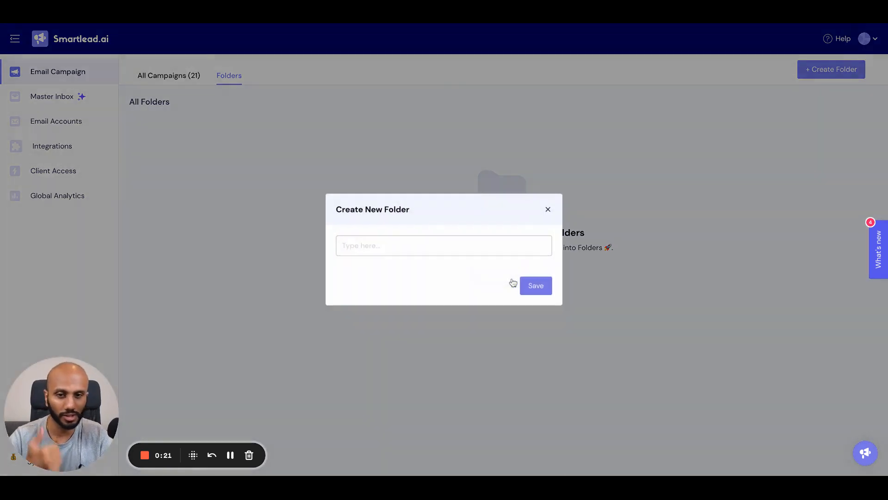
left_click(444, 245)
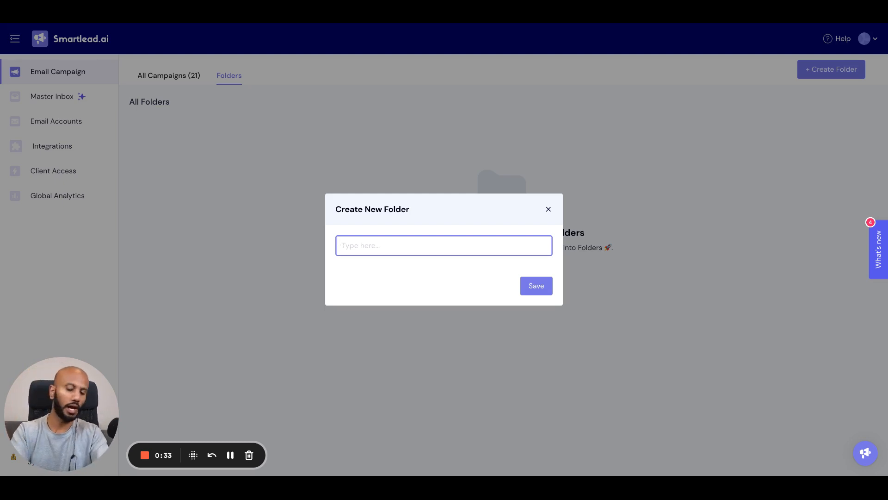
type("Smartlead")
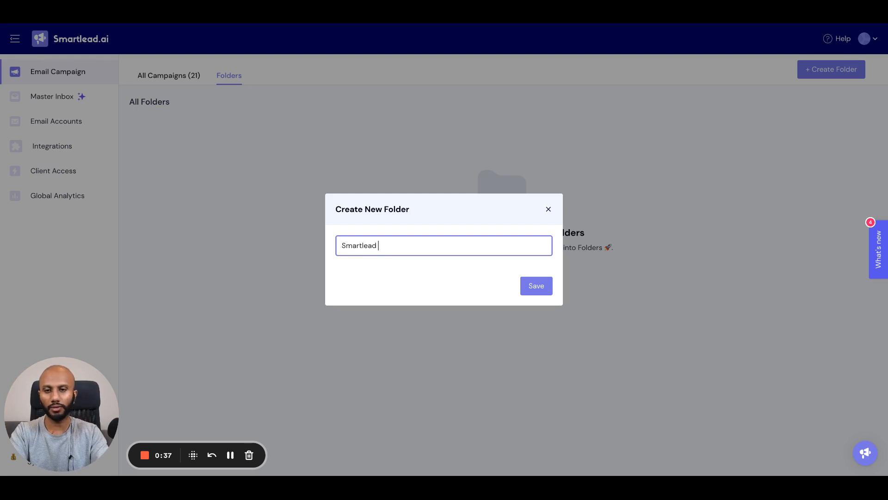
left_click(535, 286)
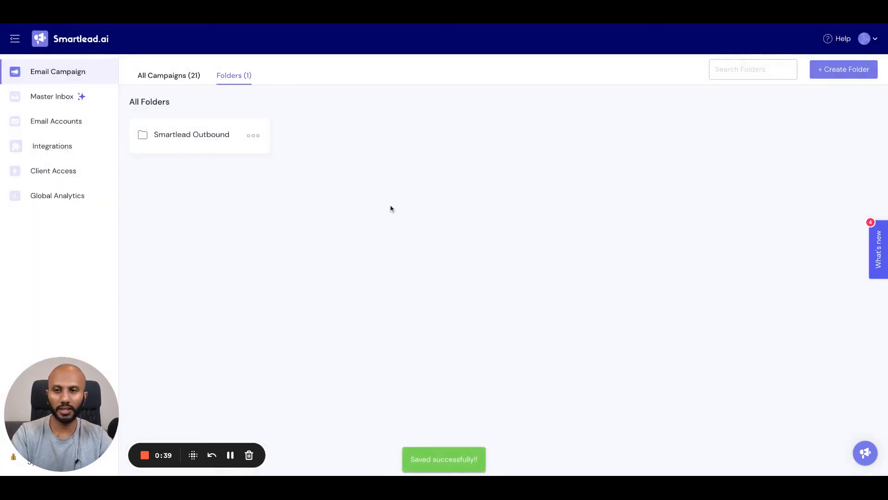
left_click(254, 135)
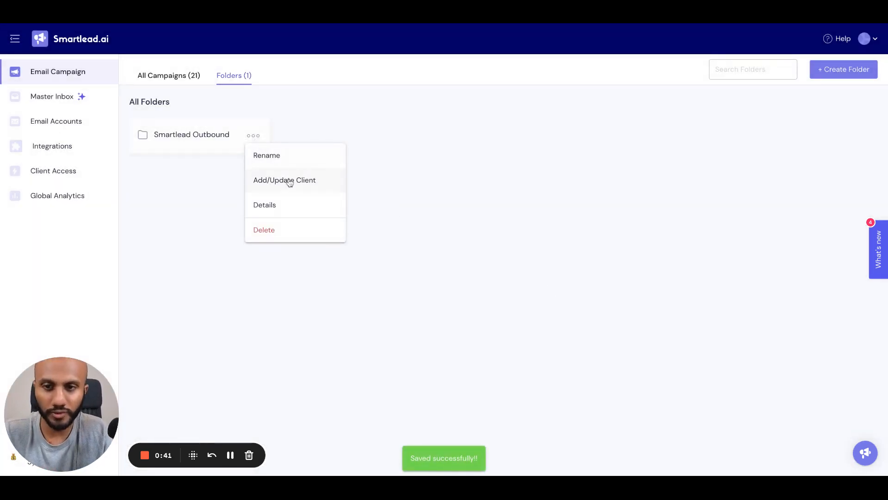
left_click(284, 180)
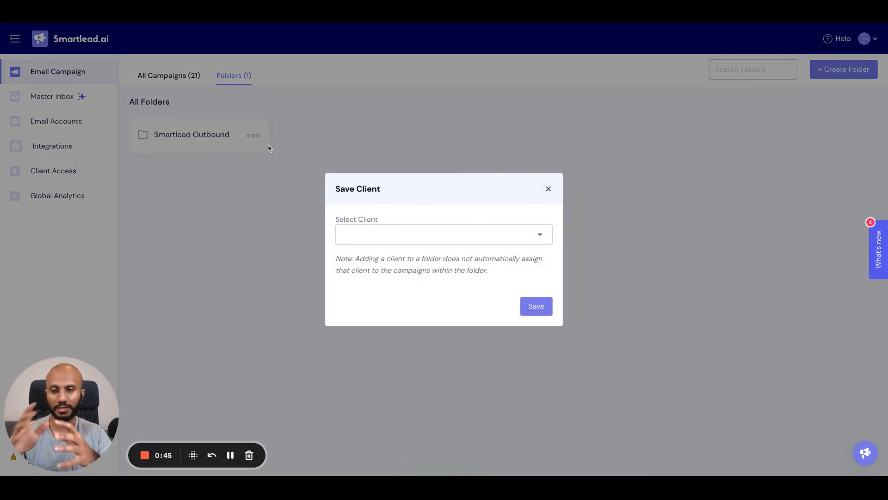
left_click(444, 234)
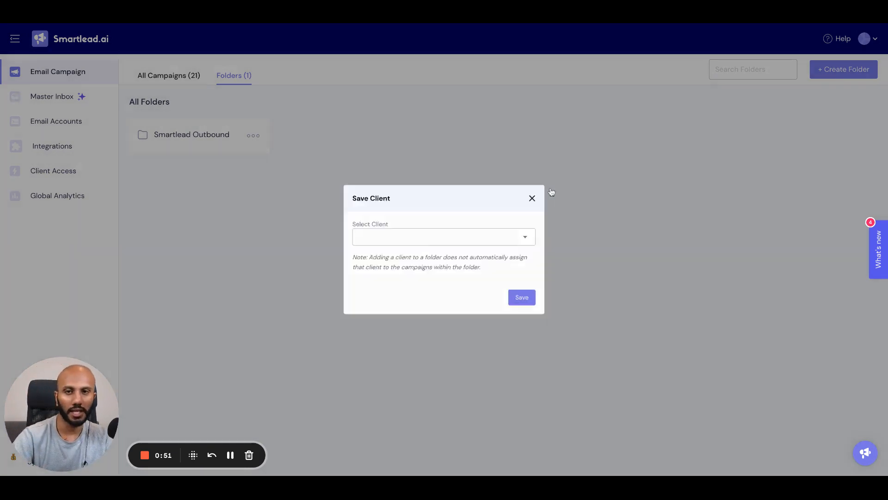
left_click(531, 198)
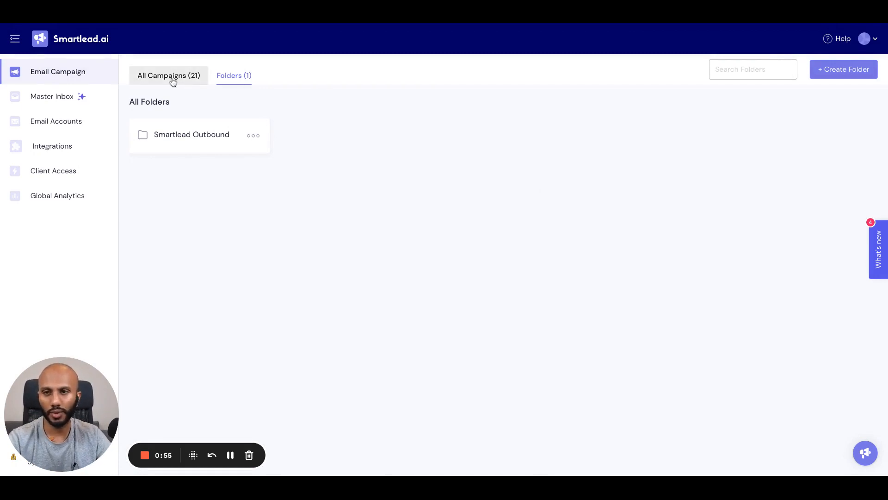
Confirm the Smartlead Outbound folder has no campaigns, then go back to All Campaigns.
left_click(168, 75)
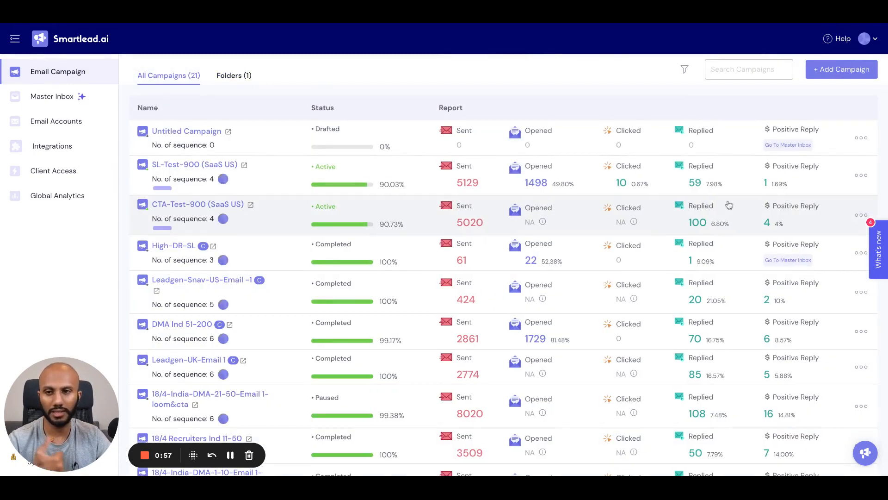
left_click(233, 75)
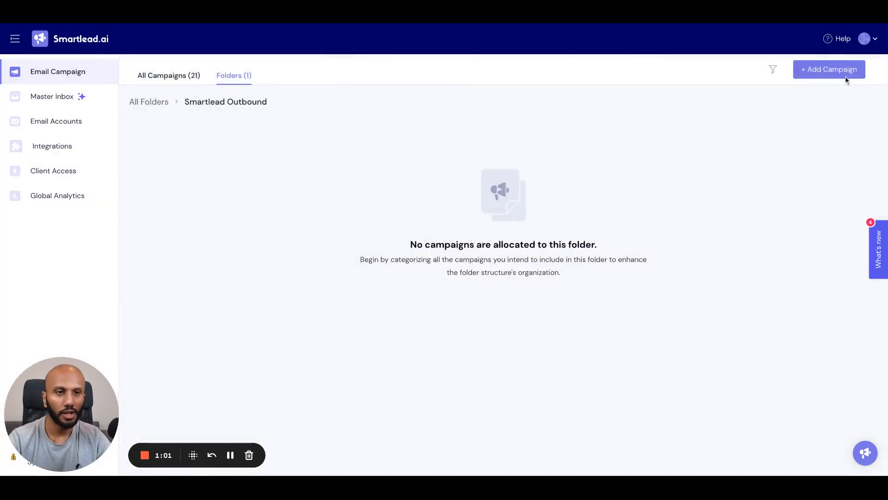
left_click(830, 69)
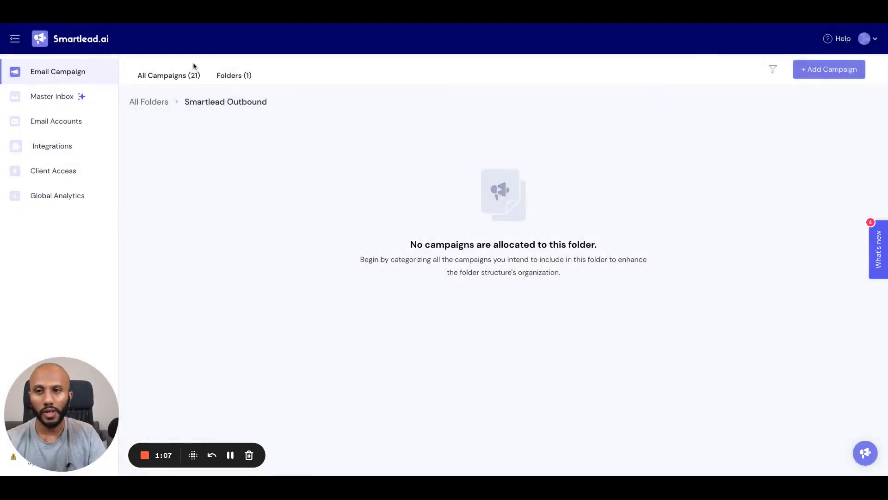
left_click(168, 75)
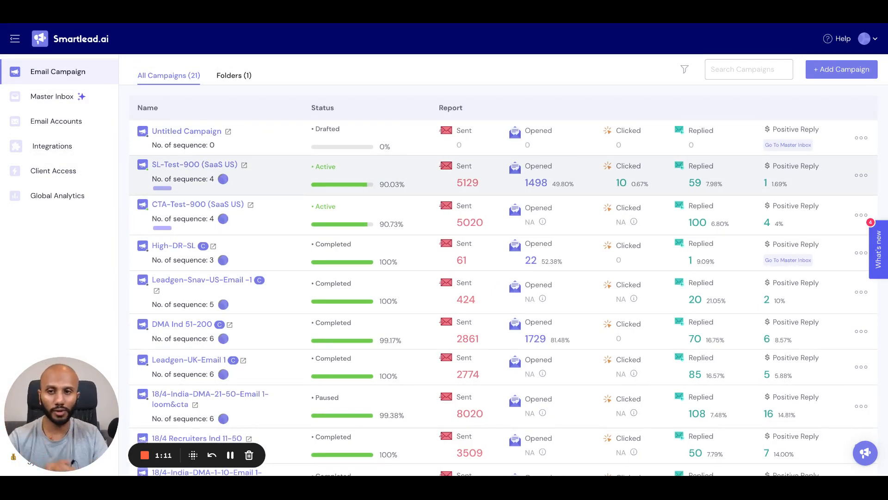
mouse_move(278, 163)
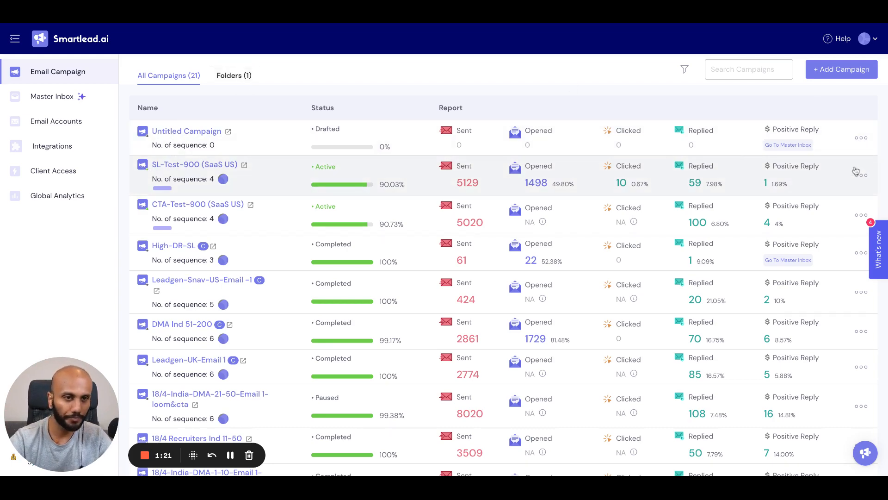
Add the SL-Test-900 (SaaS US) campaign to Smartlead Outbound and view it inside the folder.
left_click(861, 175)
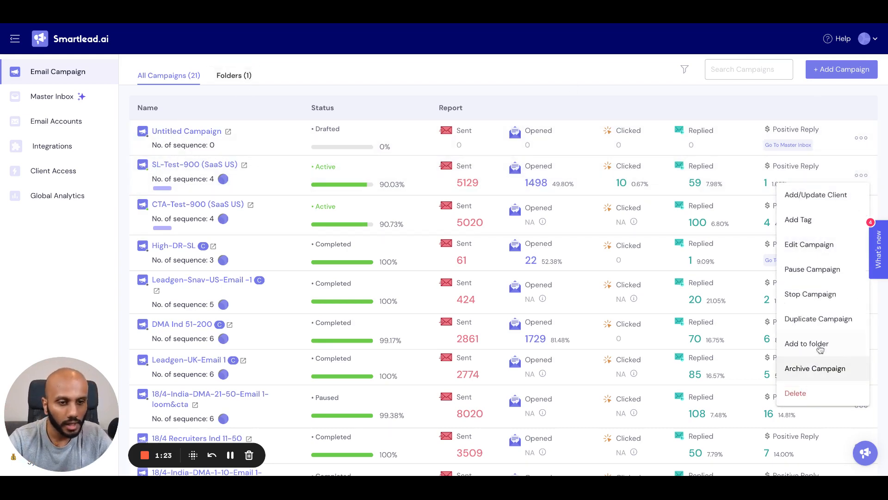
left_click(806, 343)
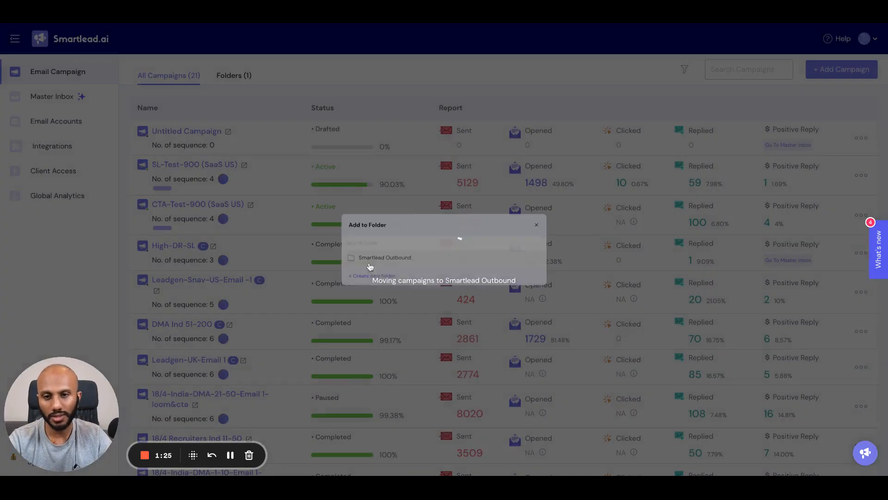
left_click(385, 257)
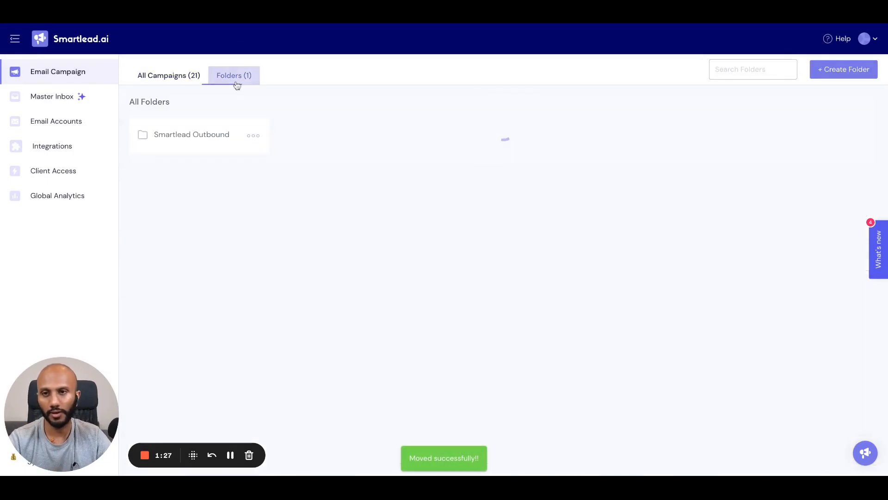
left_click(191, 134)
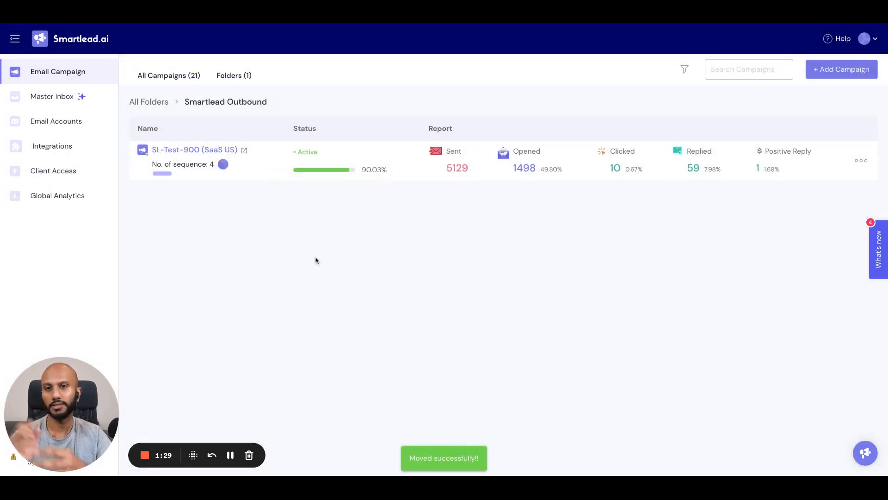
left_click(233, 75)
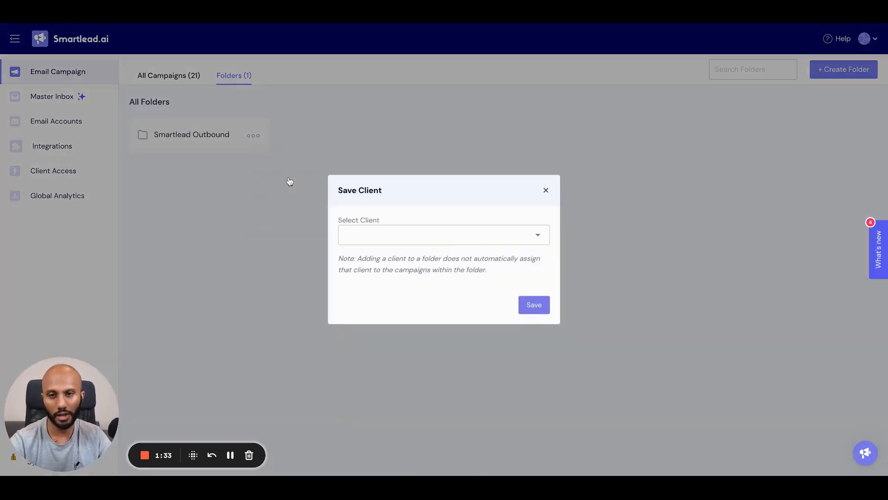
Select a client for the Smartlead Outbound folder and save the assignment.
left_click(444, 234)
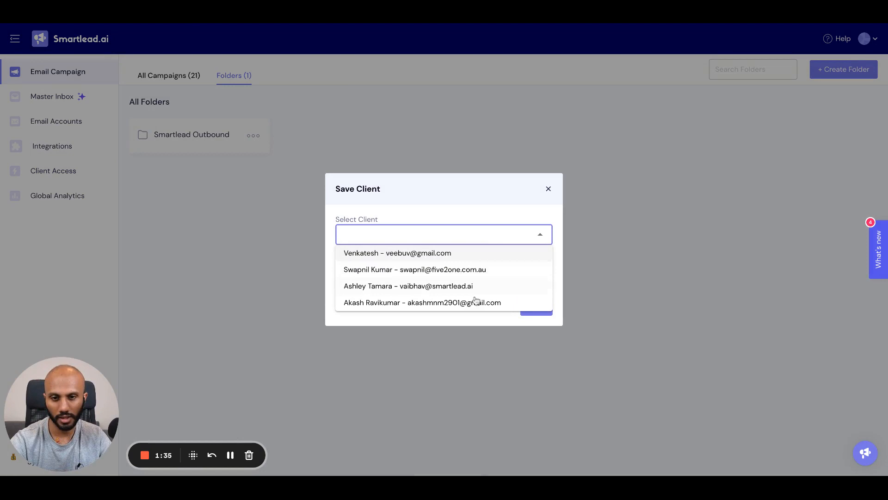
left_click(407, 286)
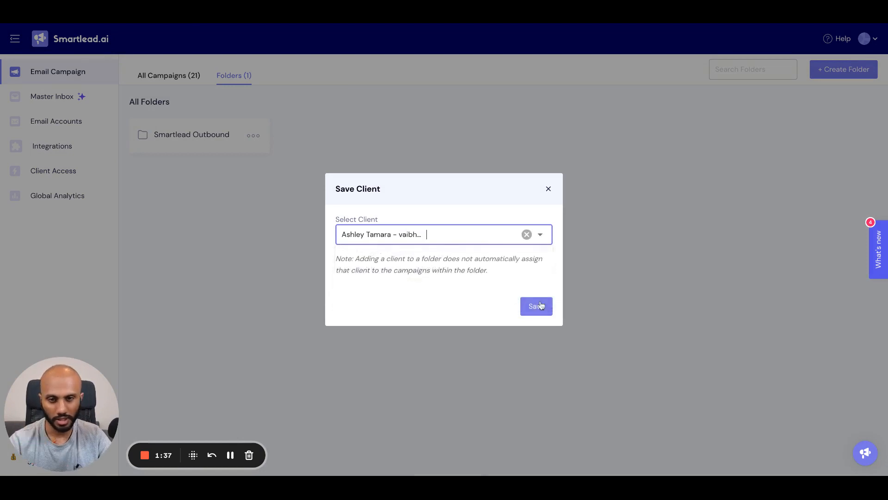
left_click(536, 306)
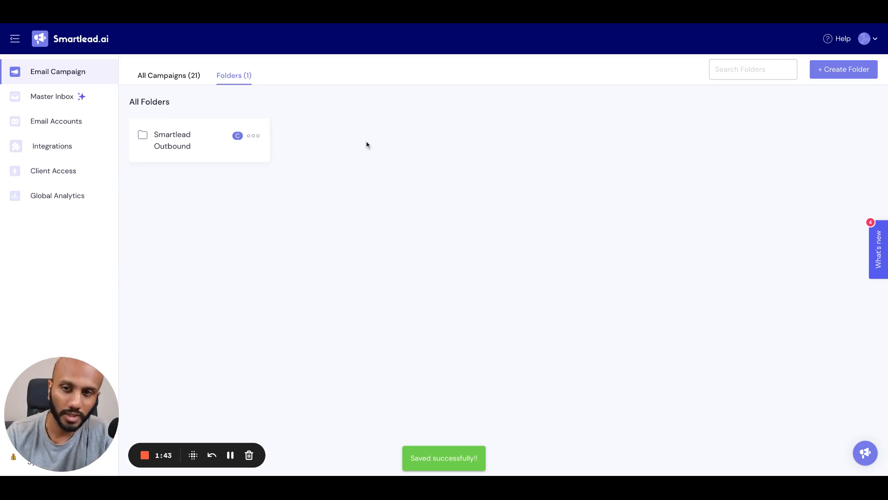
Show the full All Campaigns (21) list again.
left_click(168, 75)
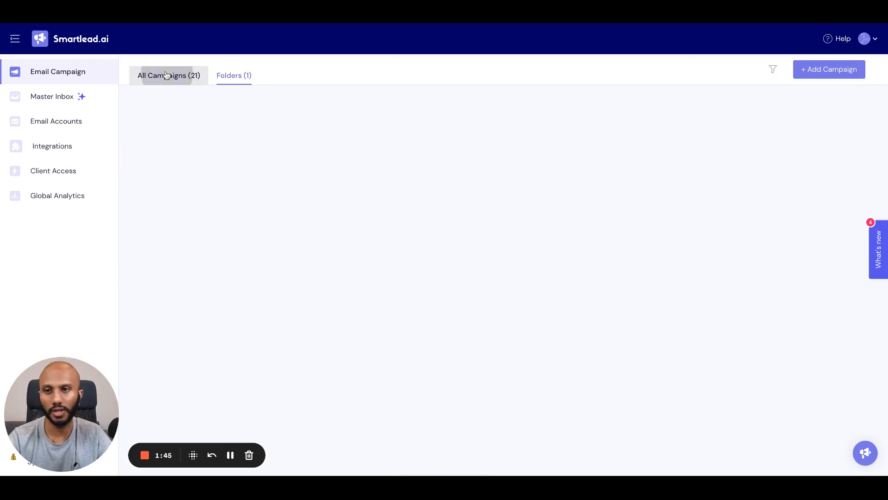
left_click(169, 75)
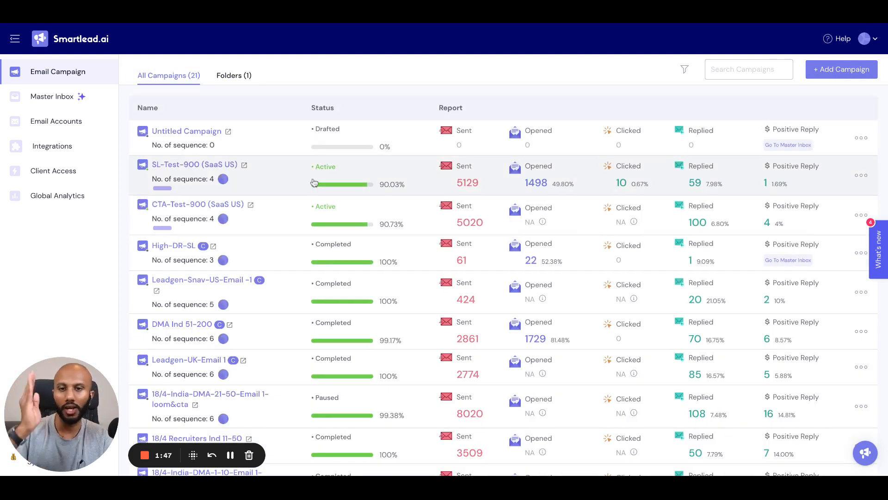